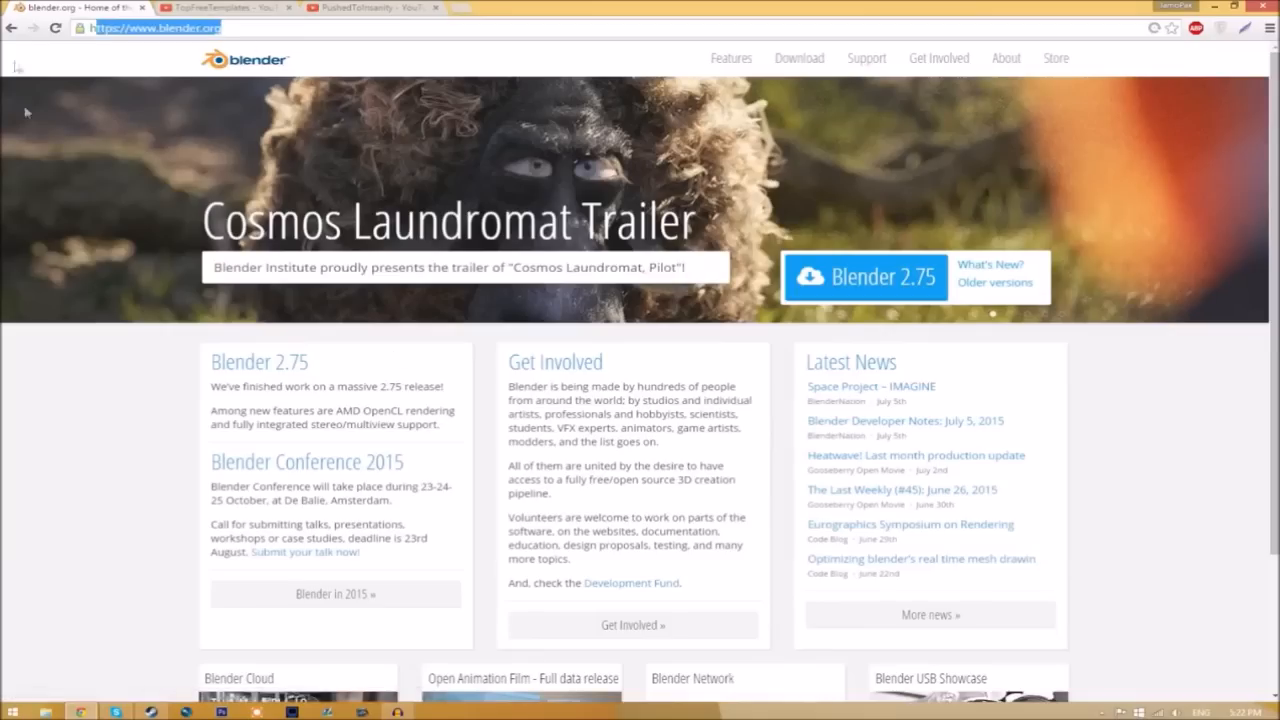
{"action": "mouse_move", "coordinate": [138, 460]}
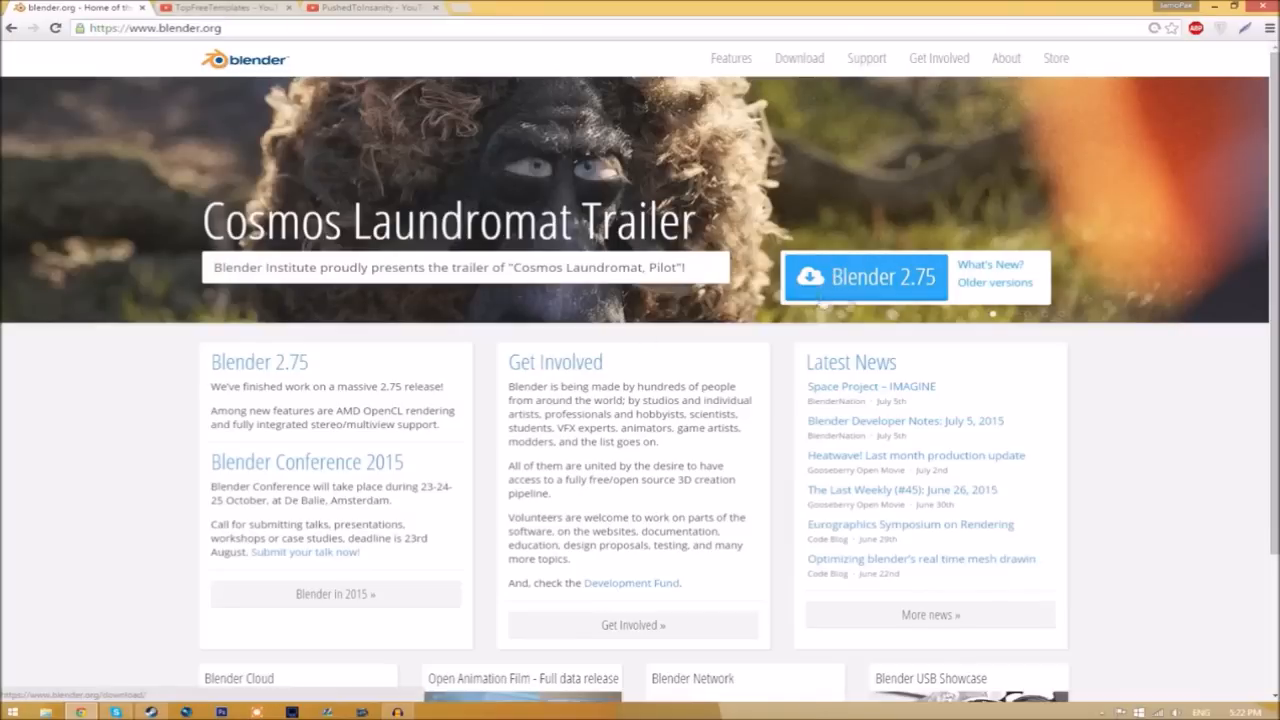
- Reach the Blender 2.75 Windows download page with its installer and ZIP options
{"action": "left_click", "coordinate": [865, 277]}
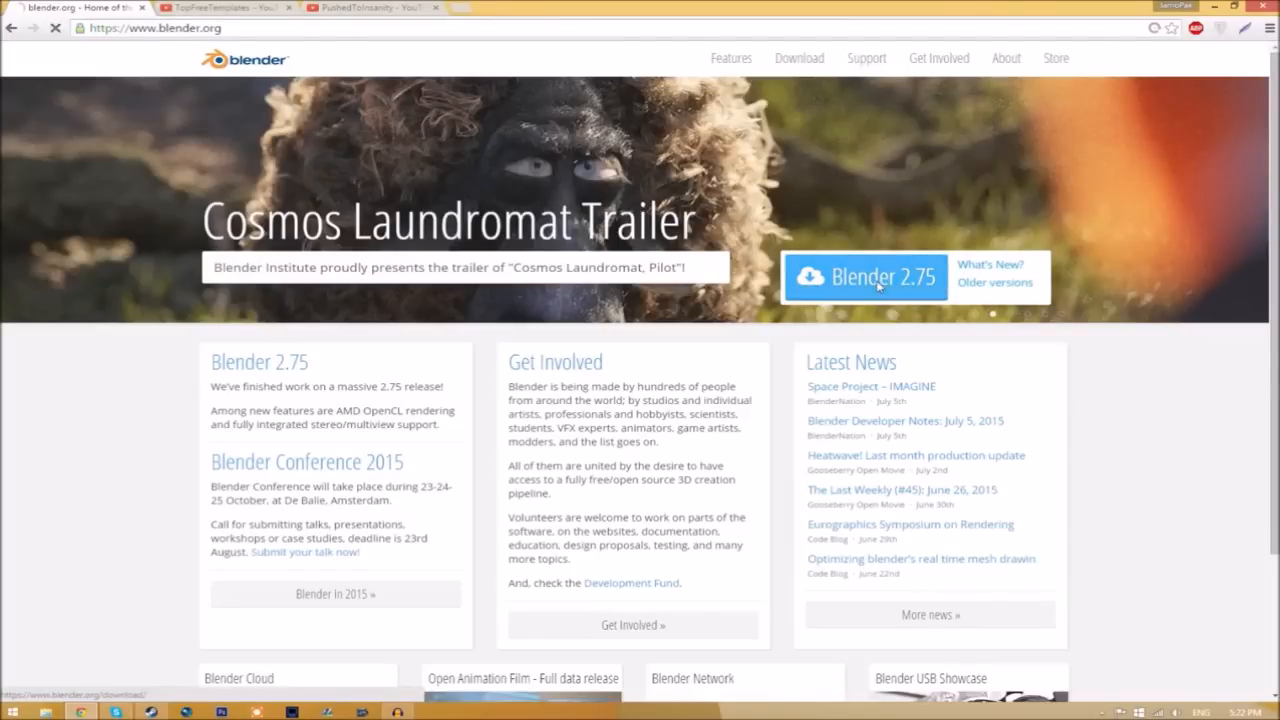
{"action": "left_click", "coordinate": [864, 277]}
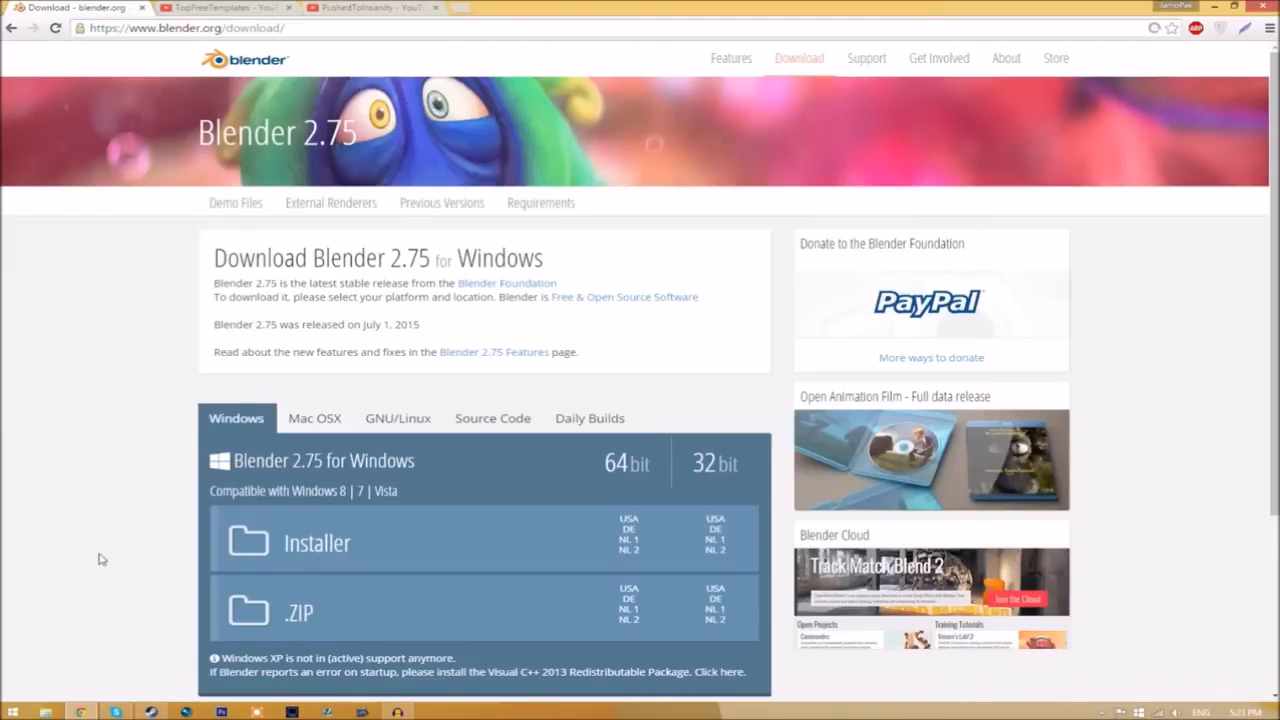
- Switch to the YouTube tab showing TopFreeTemplates' grid of intro template videos
{"action": "left_click", "coordinate": [215, 5]}
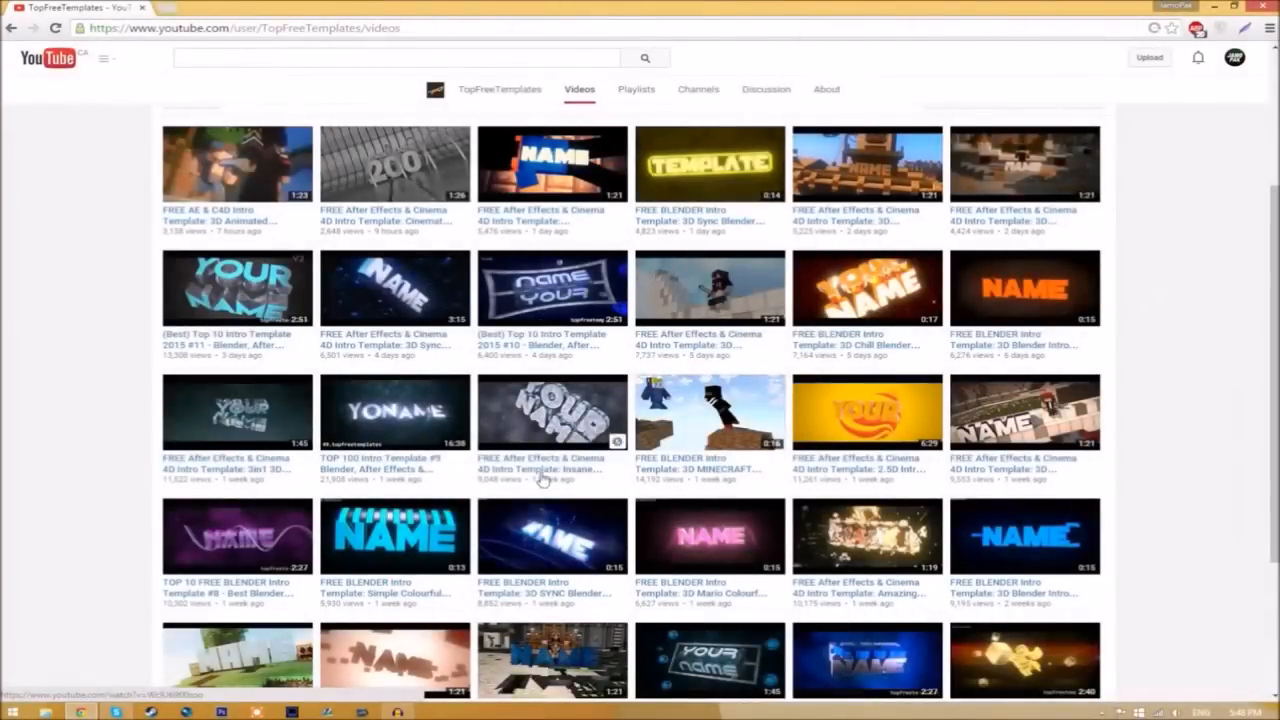
{"action": "mouse_move", "coordinate": [541, 479]}
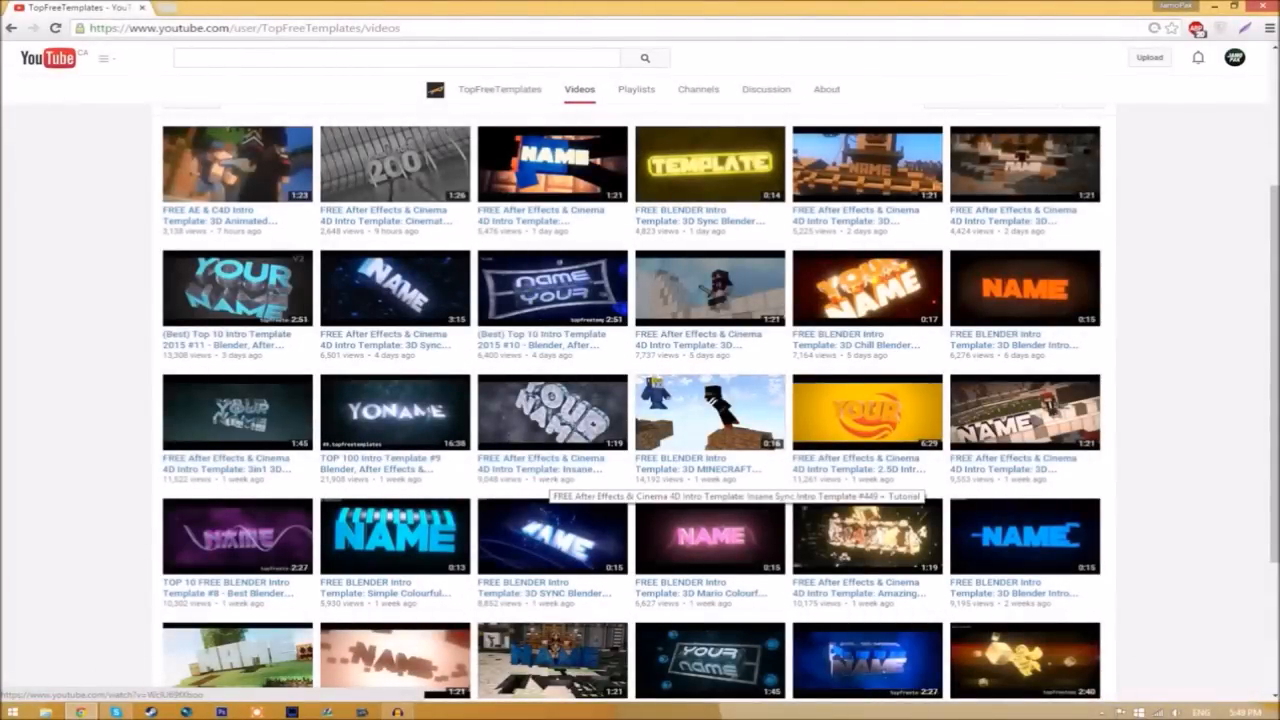
{"action": "mouse_move", "coordinate": [548, 497]}
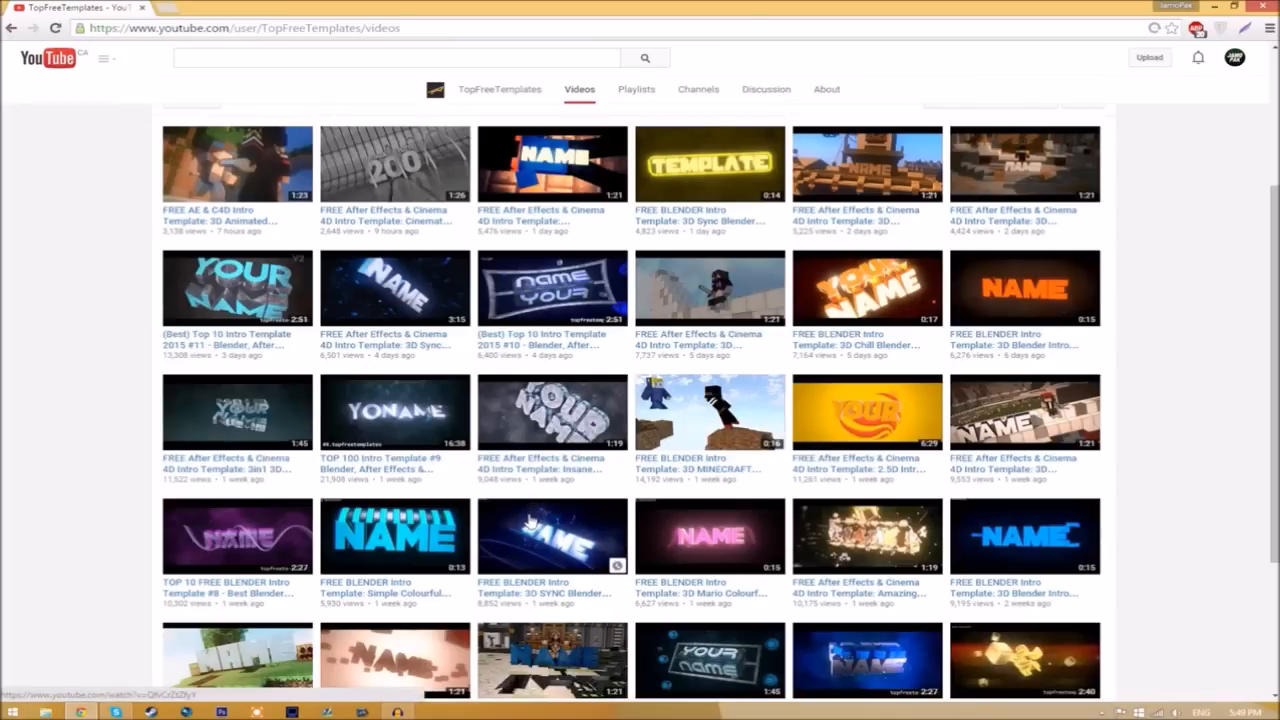
{"action": "mouse_move", "coordinate": [515, 555]}
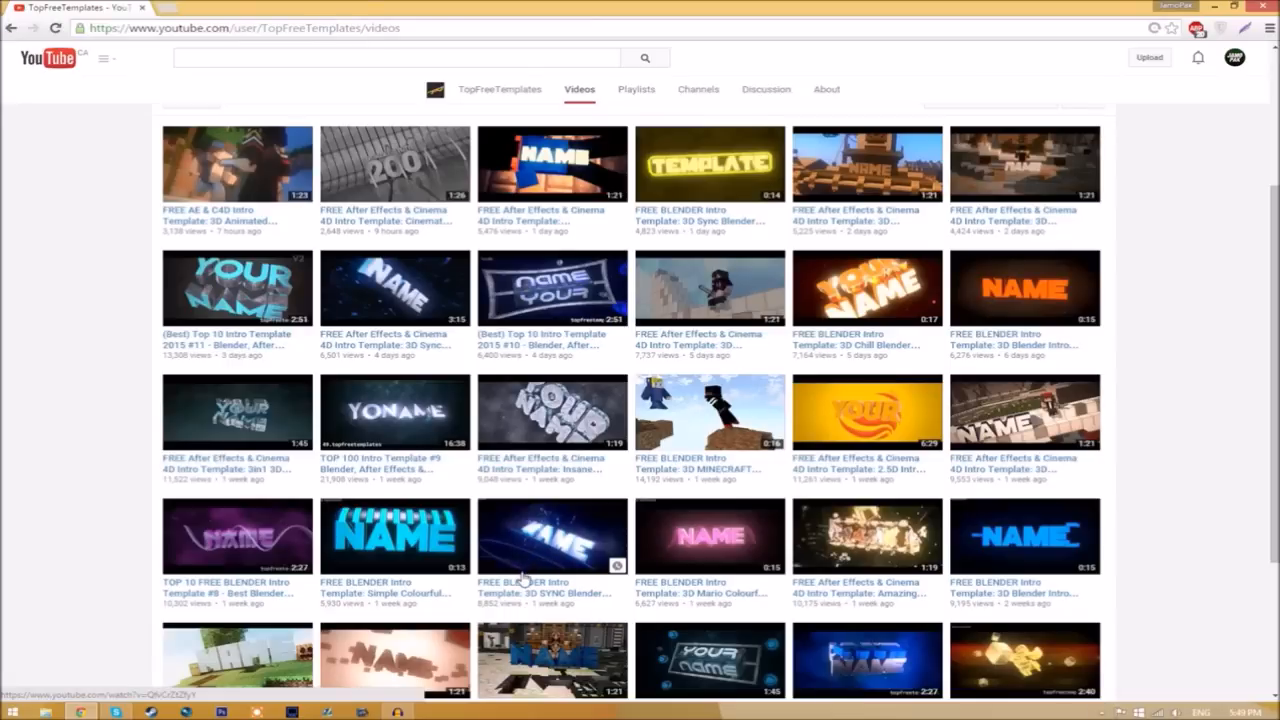
{"action": "mouse_move", "coordinate": [520, 600]}
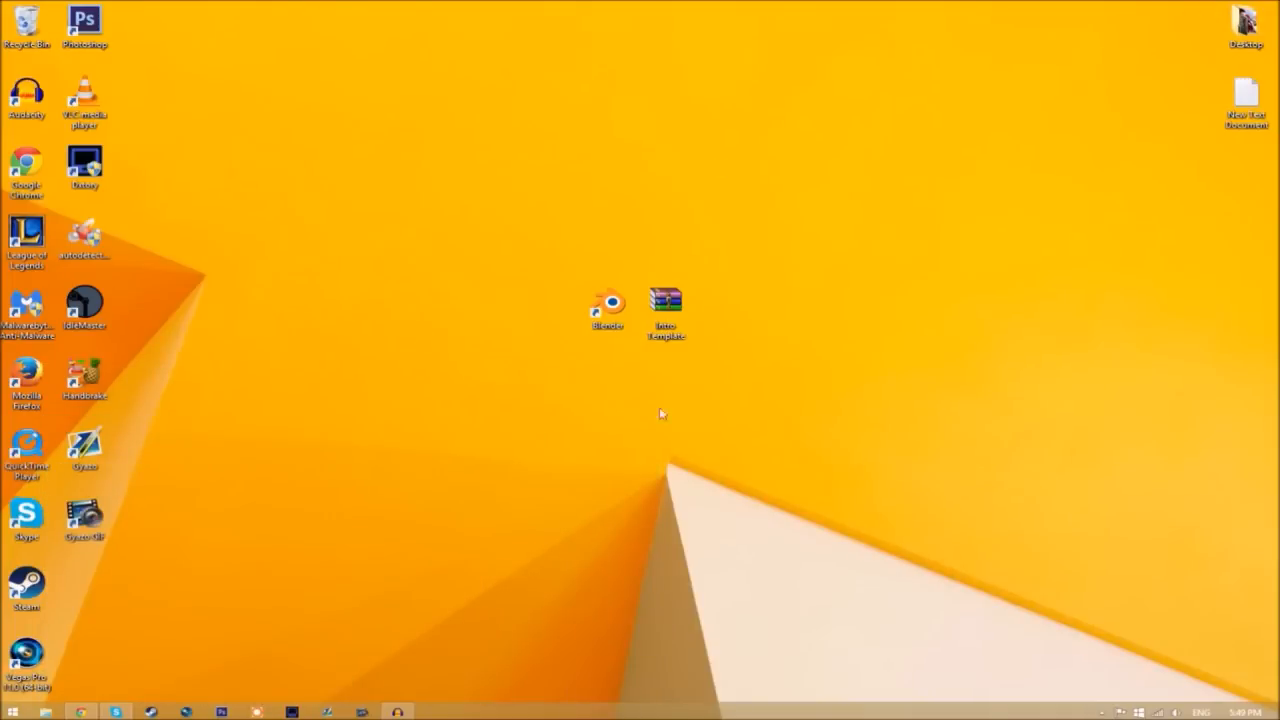
- Extract the Intro Template archive and check it holds Rendered Intro and EDIT TEXT HERE.blend
{"action": "right_click", "coordinate": [666, 300]}
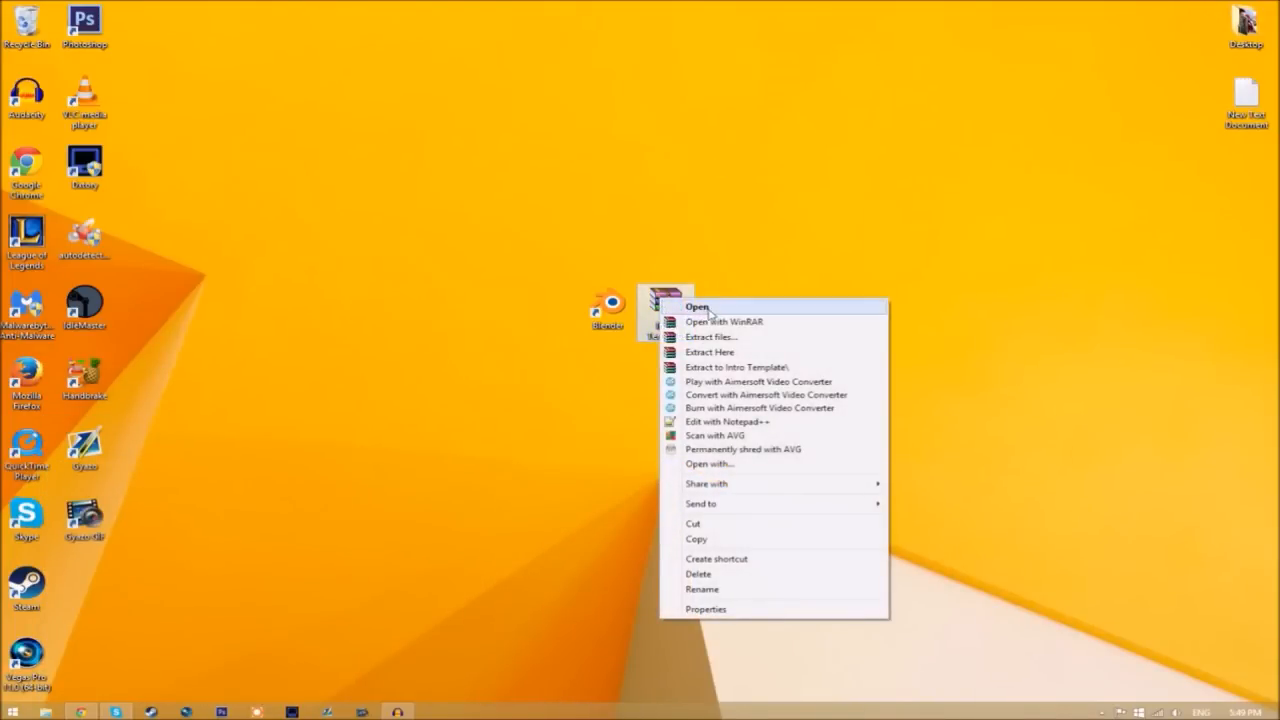
{"action": "left_click", "coordinate": [740, 366]}
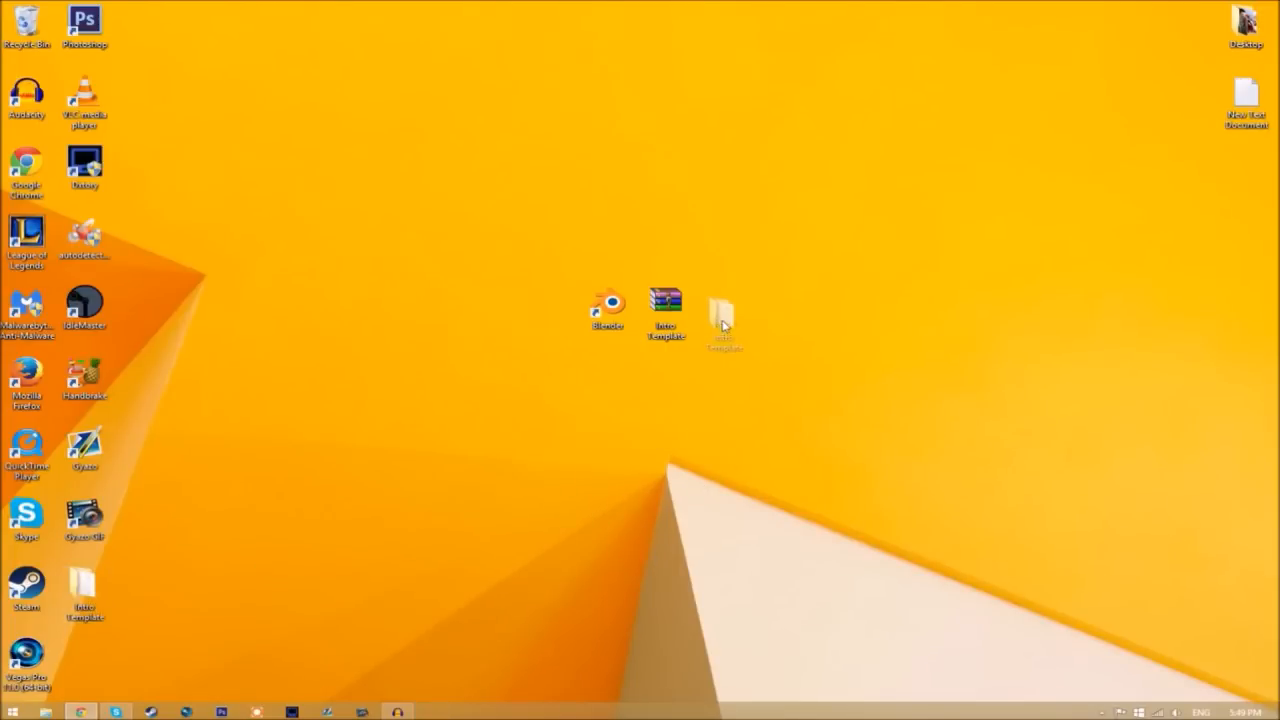
{"action": "double_click", "coordinate": [723, 313]}
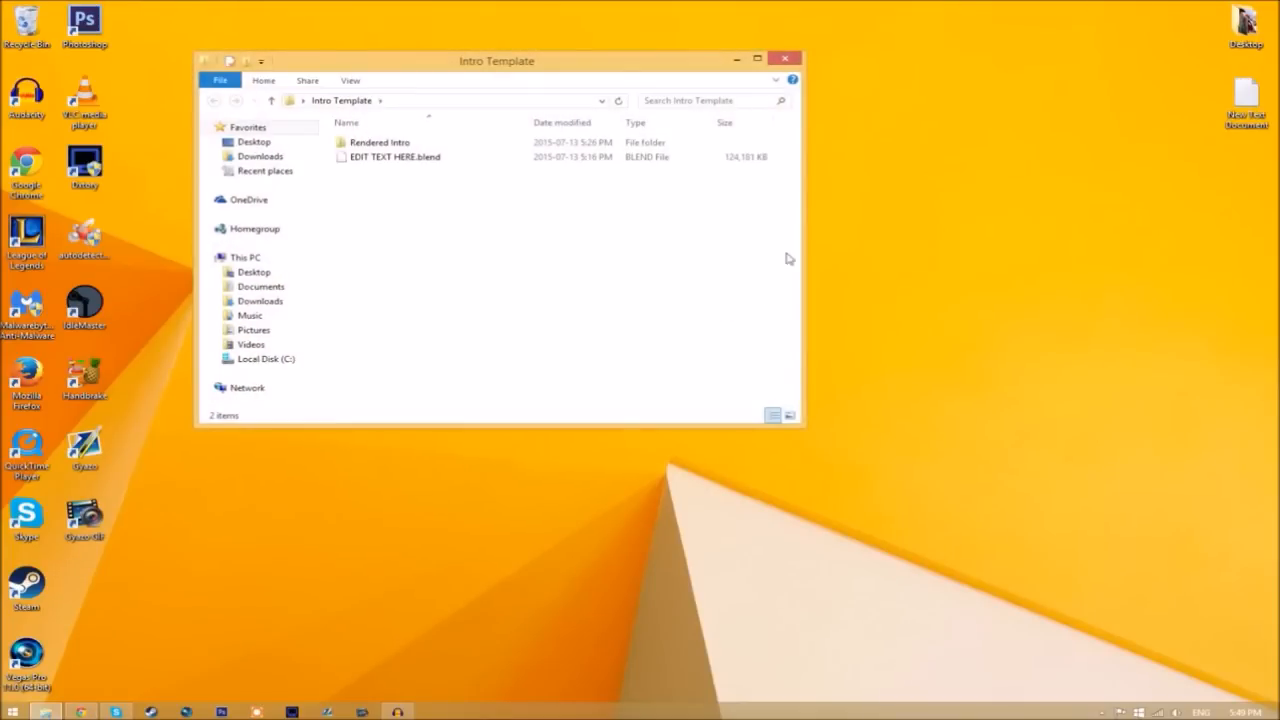
{"action": "left_click", "coordinate": [380, 142]}
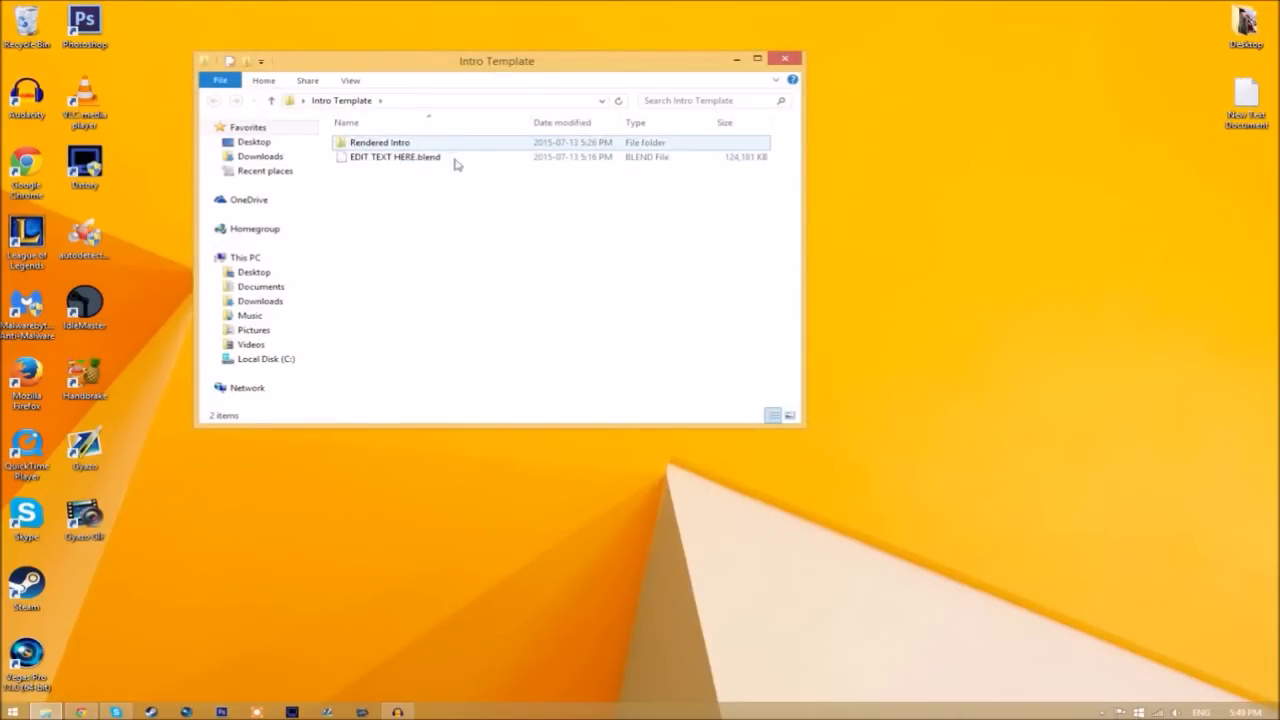
{"action": "mouse_move", "coordinate": [379, 142]}
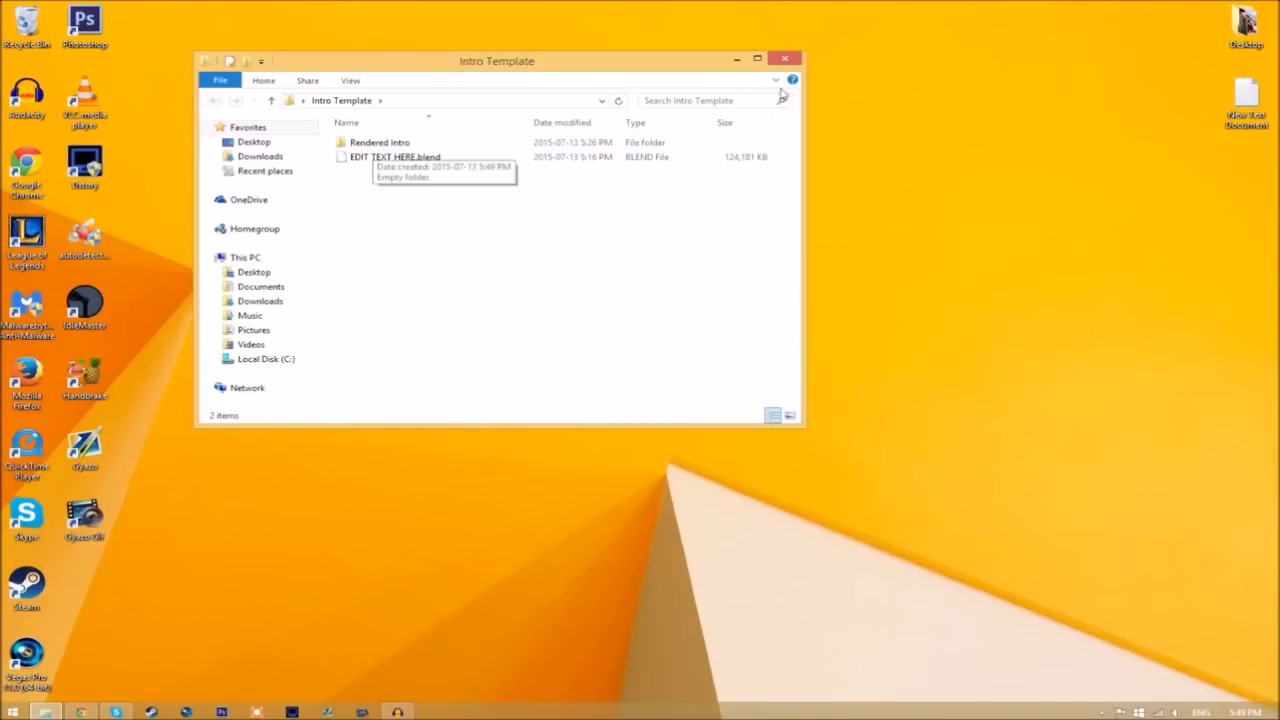
{"action": "left_click", "coordinate": [786, 61]}
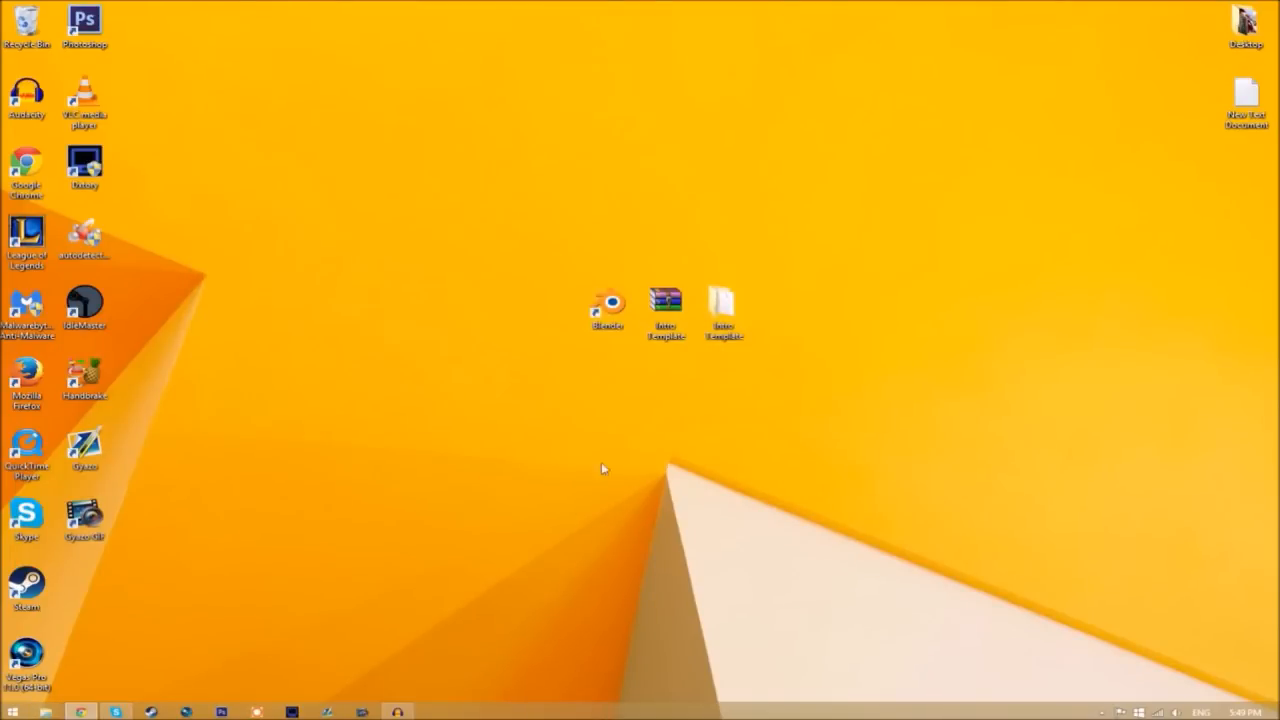
- Launch Blender and load EDIT TEXT HERE.blend from the Intro Template folder
{"action": "double_click", "coordinate": [609, 300]}
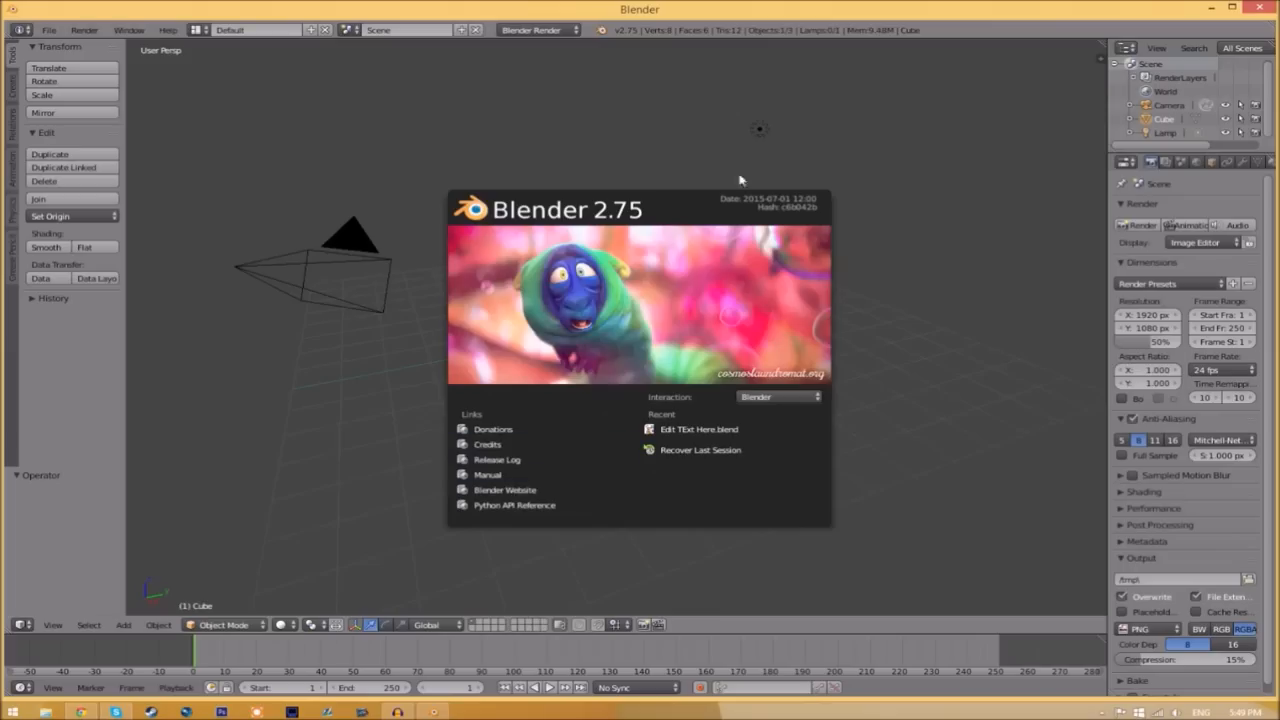
{"action": "mouse_move", "coordinate": [40, 50]}
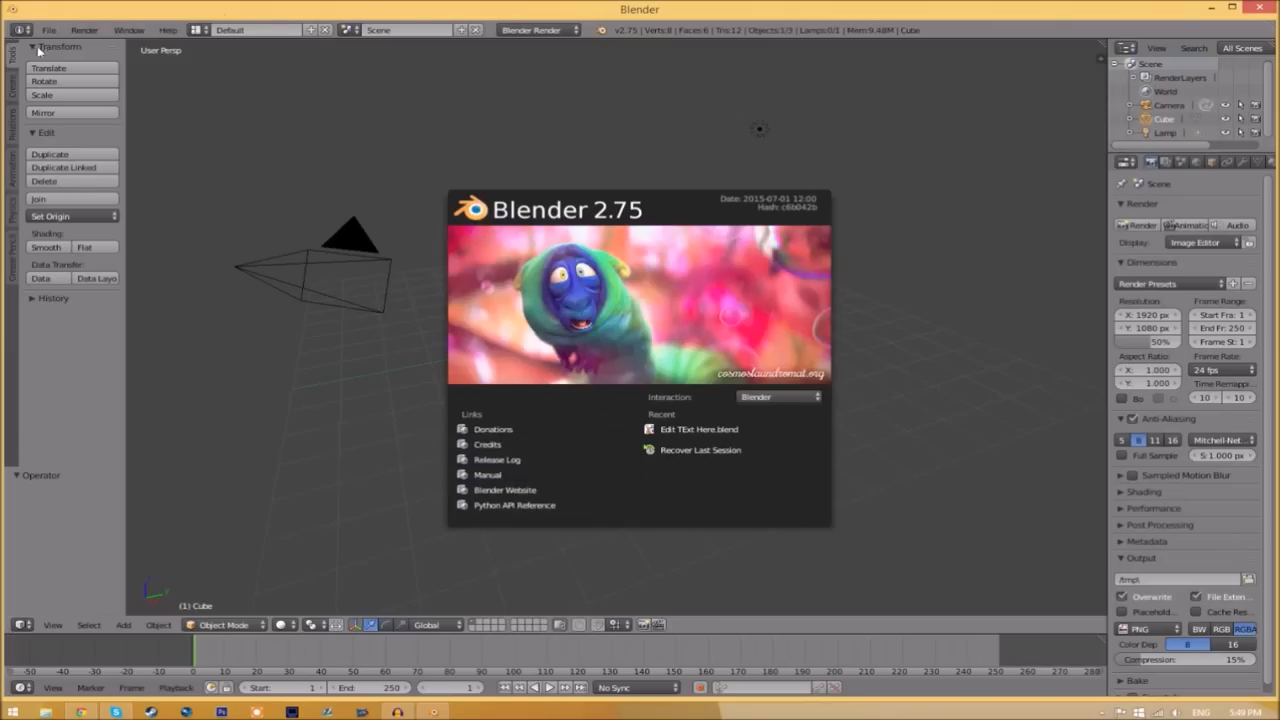
{"action": "left_click", "coordinate": [57, 25]}
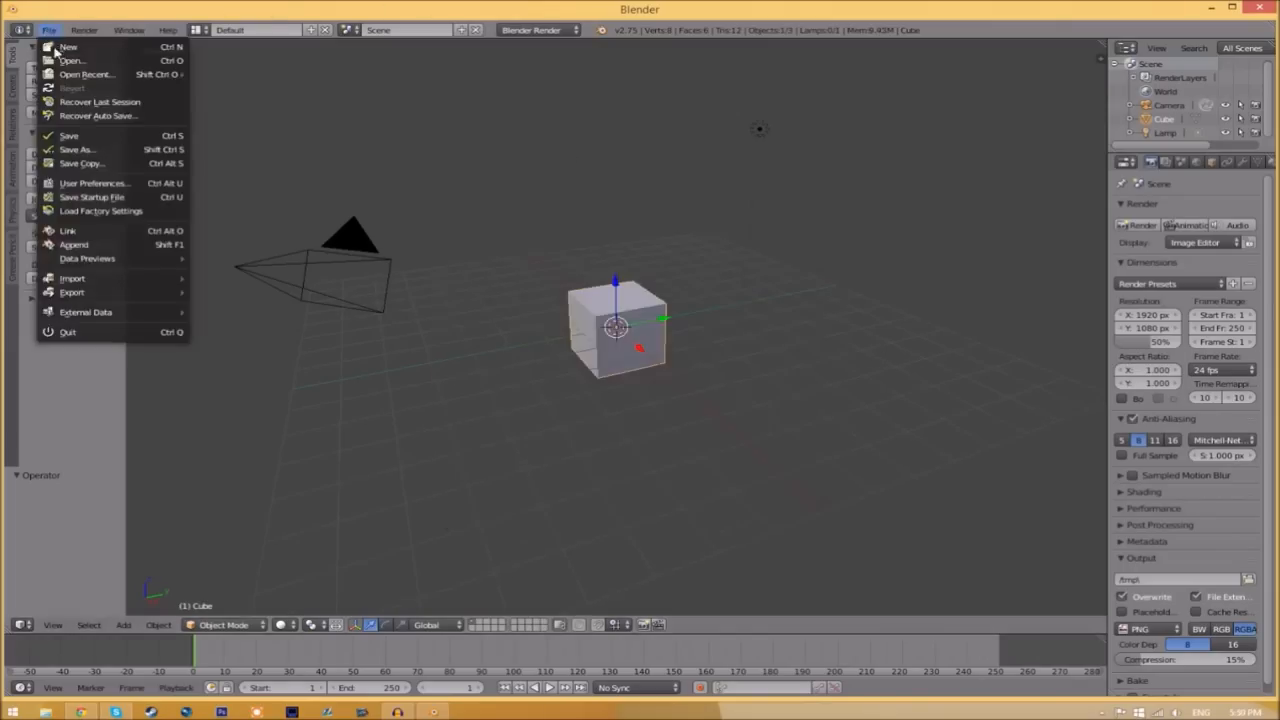
{"action": "left_click", "coordinate": [78, 55]}
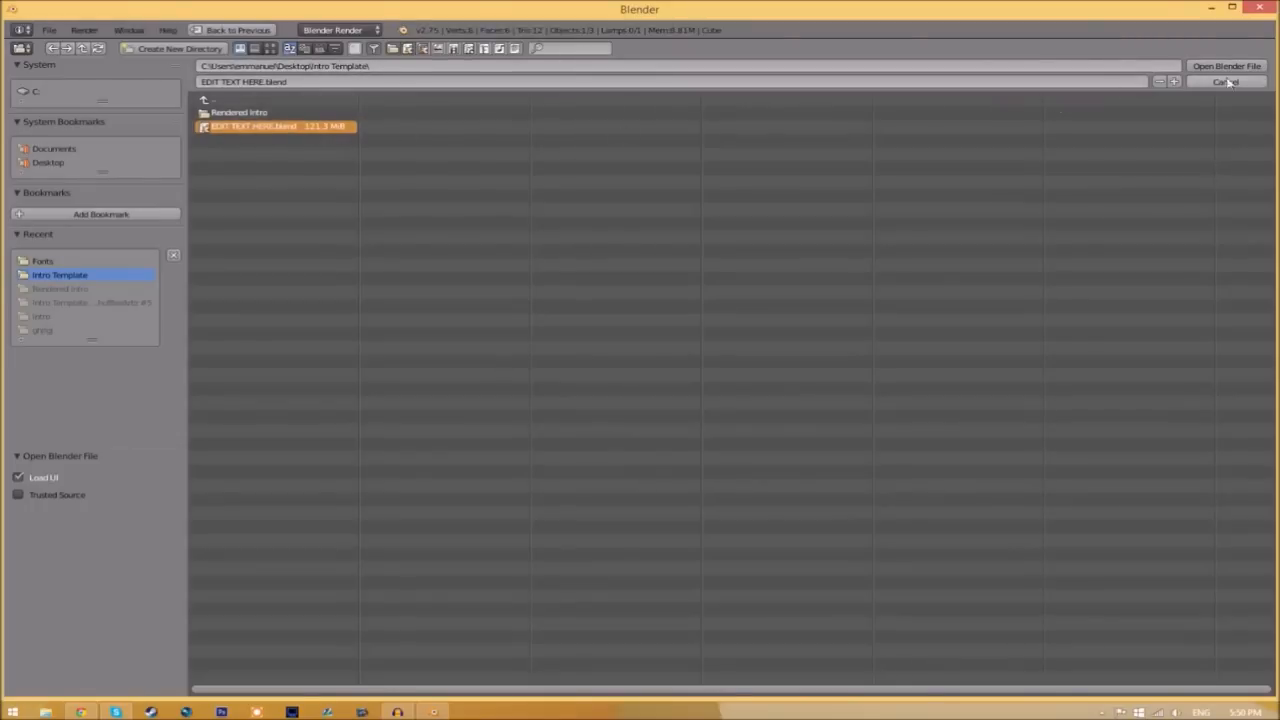
{"action": "left_click", "coordinate": [1228, 62]}
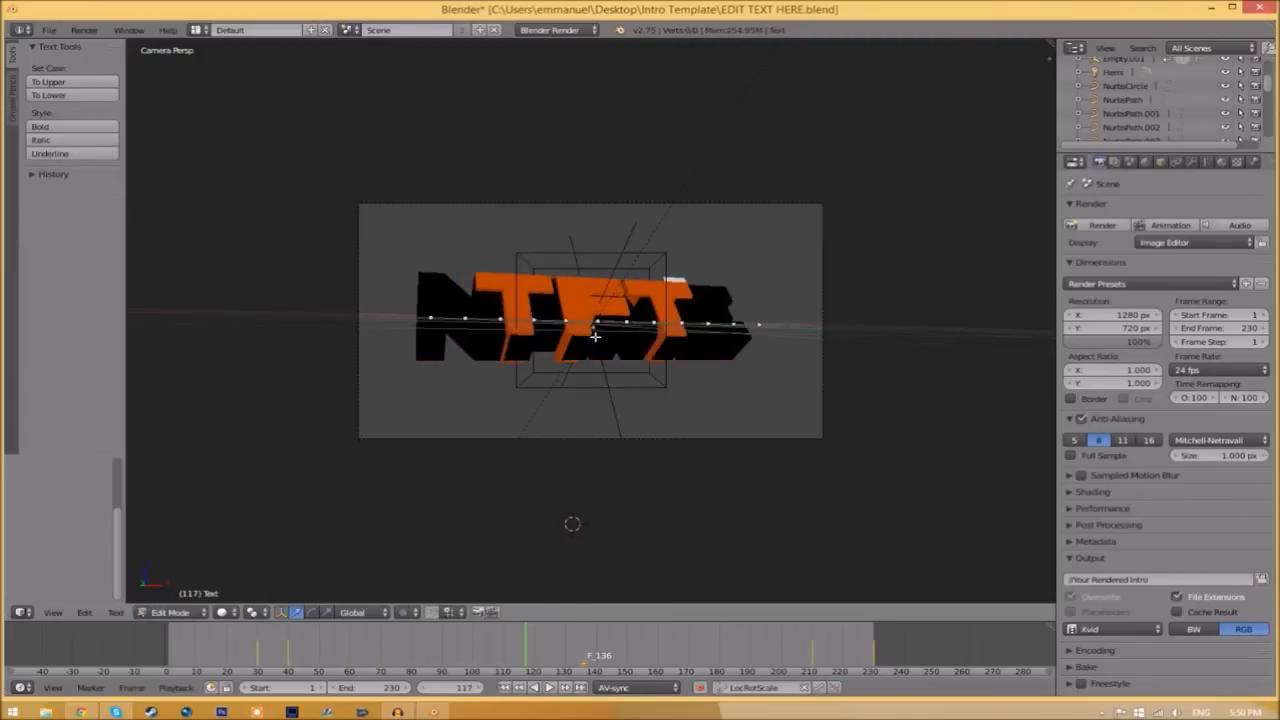
{"action": "mouse_move", "coordinate": [640, 353]}
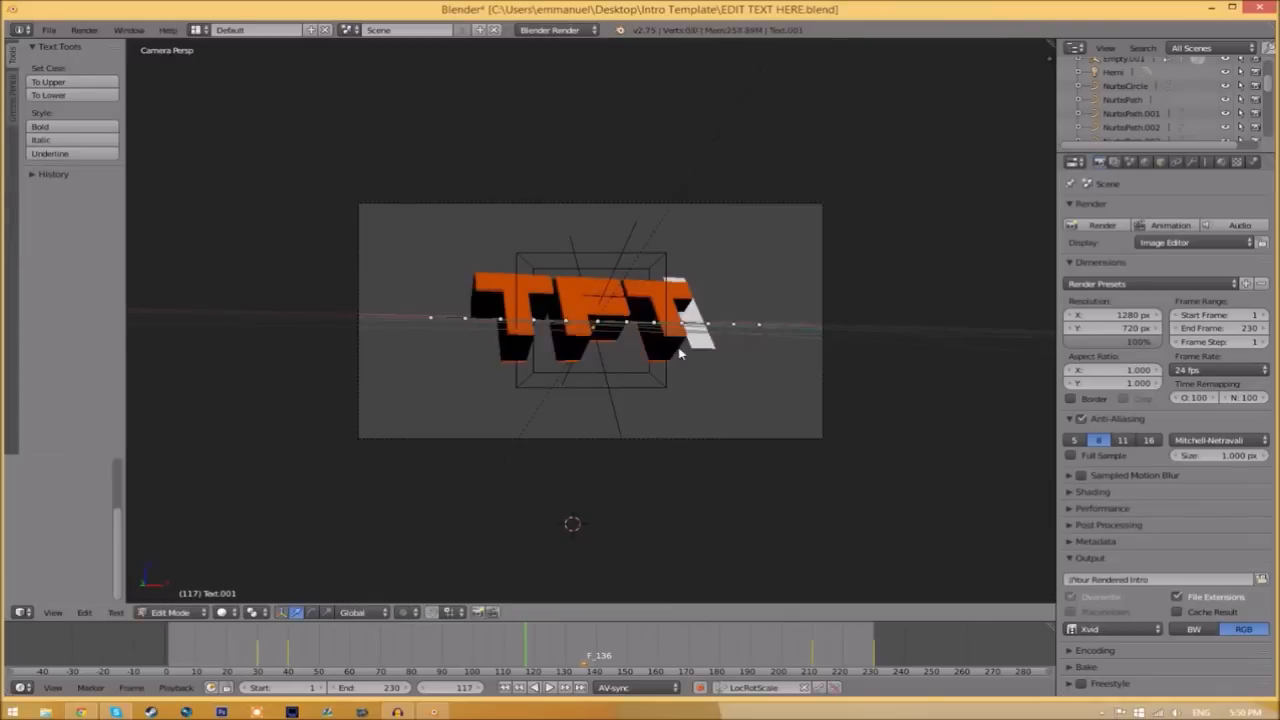
- Leave text Edit Mode with the 3D title now reading TFT
{"action": "key", "text": "Tab"}
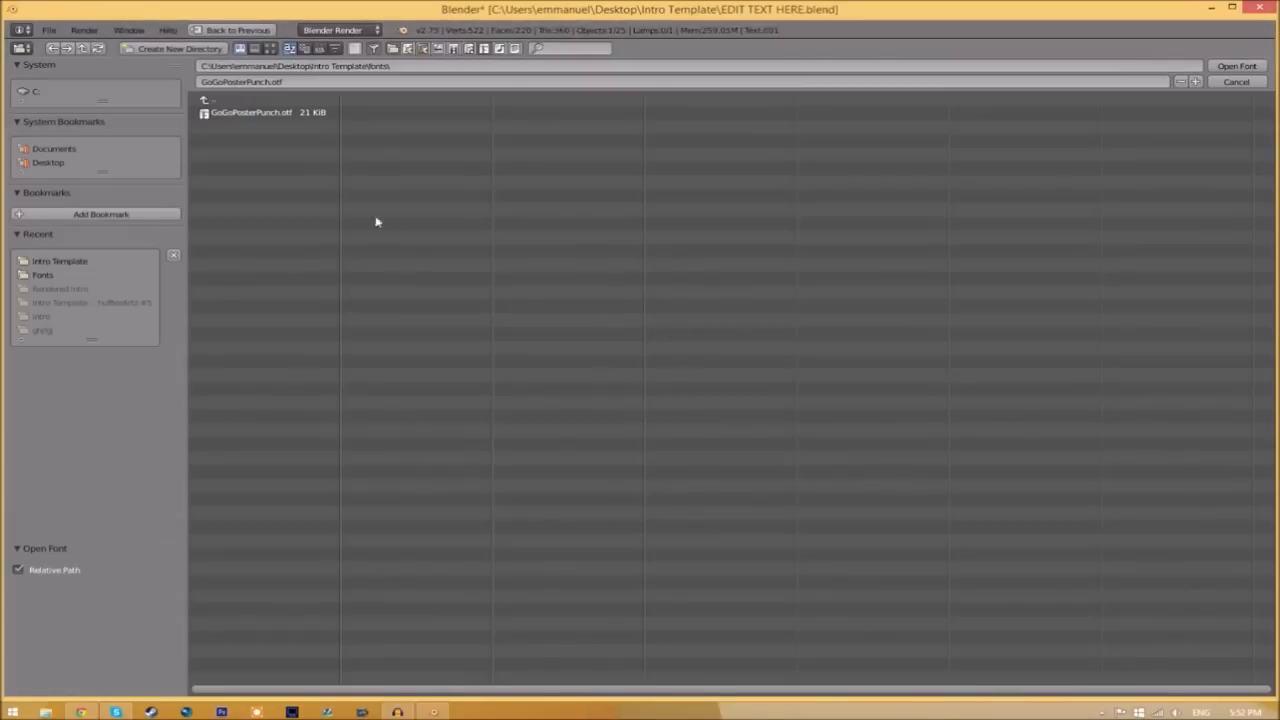
{"action": "mouse_move", "coordinate": [477, 300]}
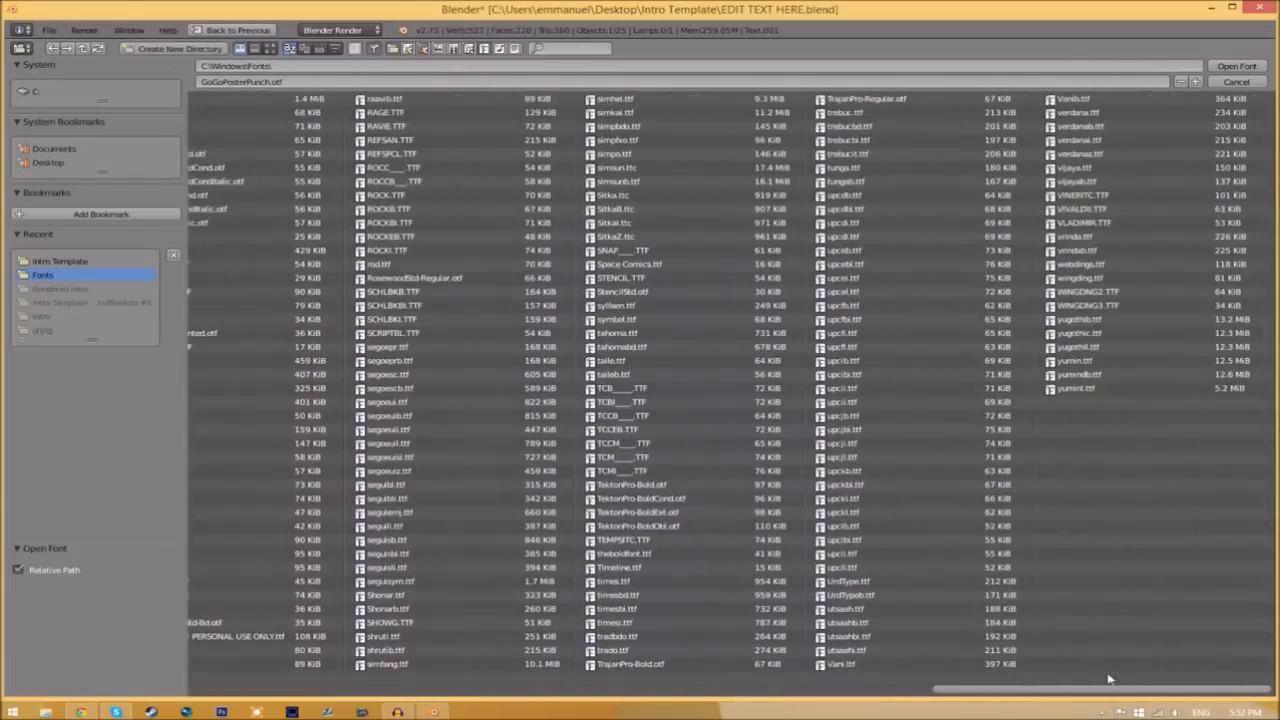
{"action": "mouse_move", "coordinate": [630, 277]}
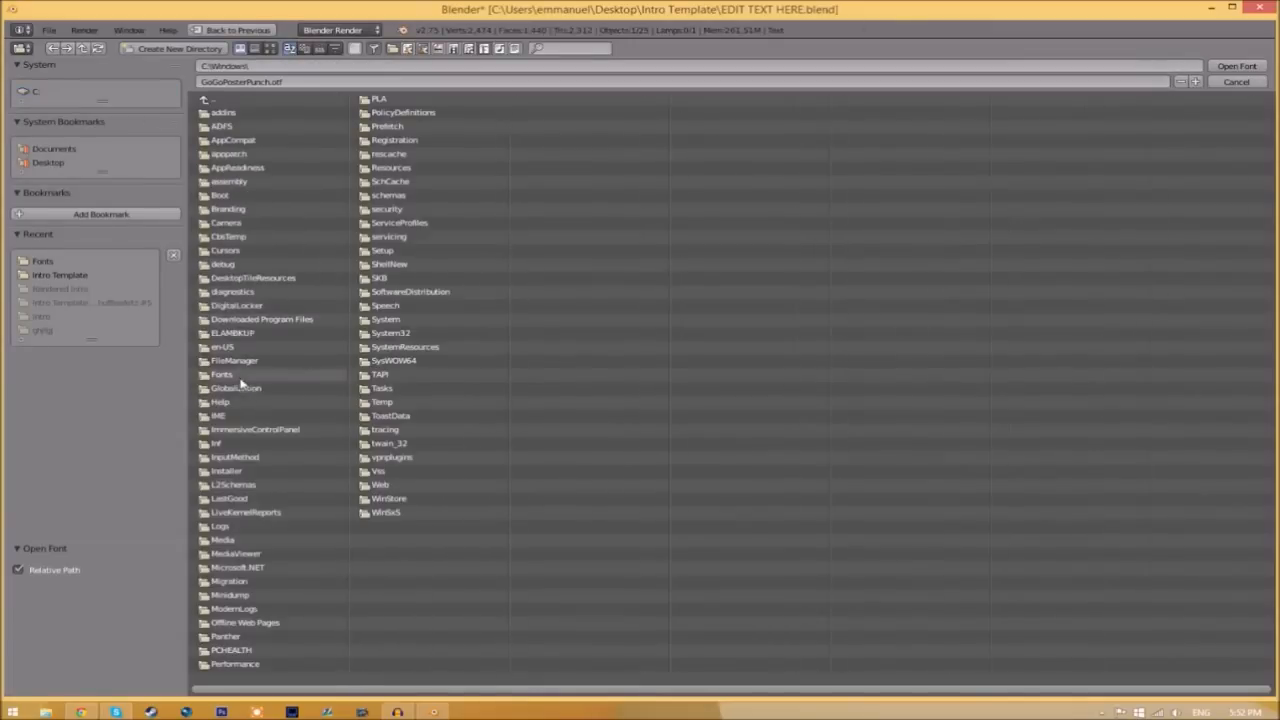
- Load the SpaceComics font from the Windows fonts folder as the TFT text's Regular font
{"action": "left_click", "coordinate": [1239, 80]}
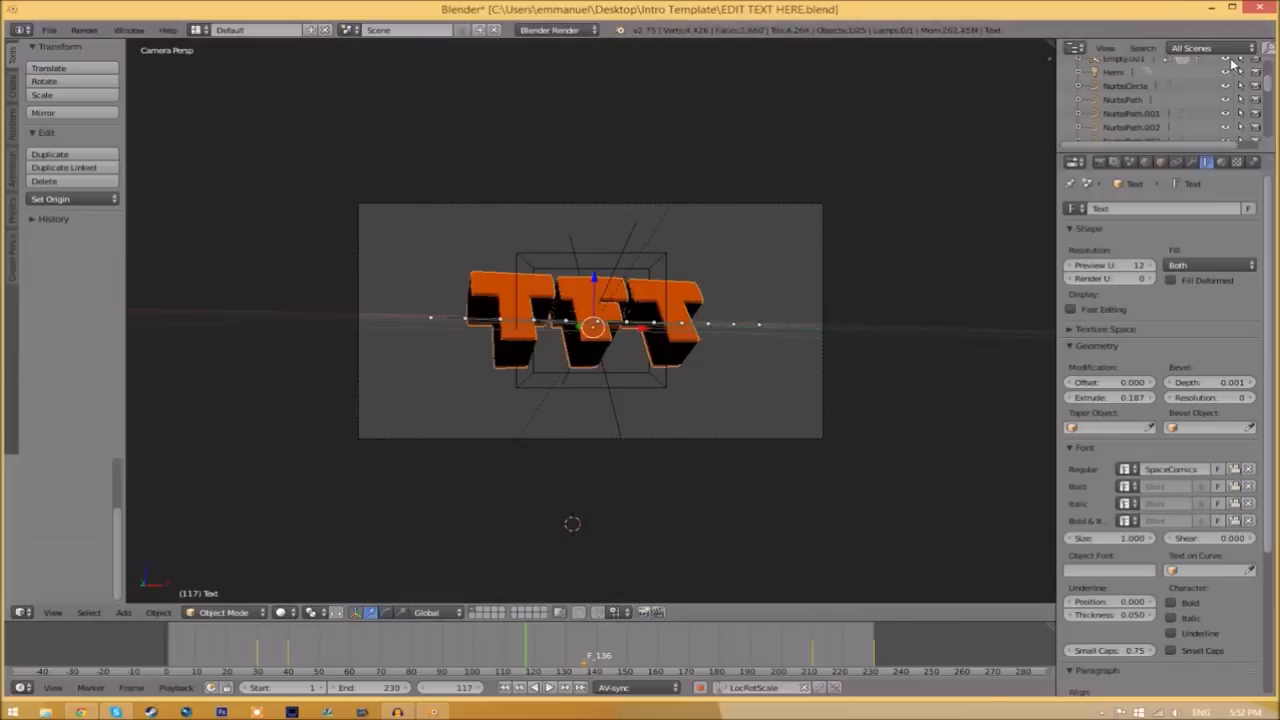
{"action": "mouse_move", "coordinate": [500, 478]}
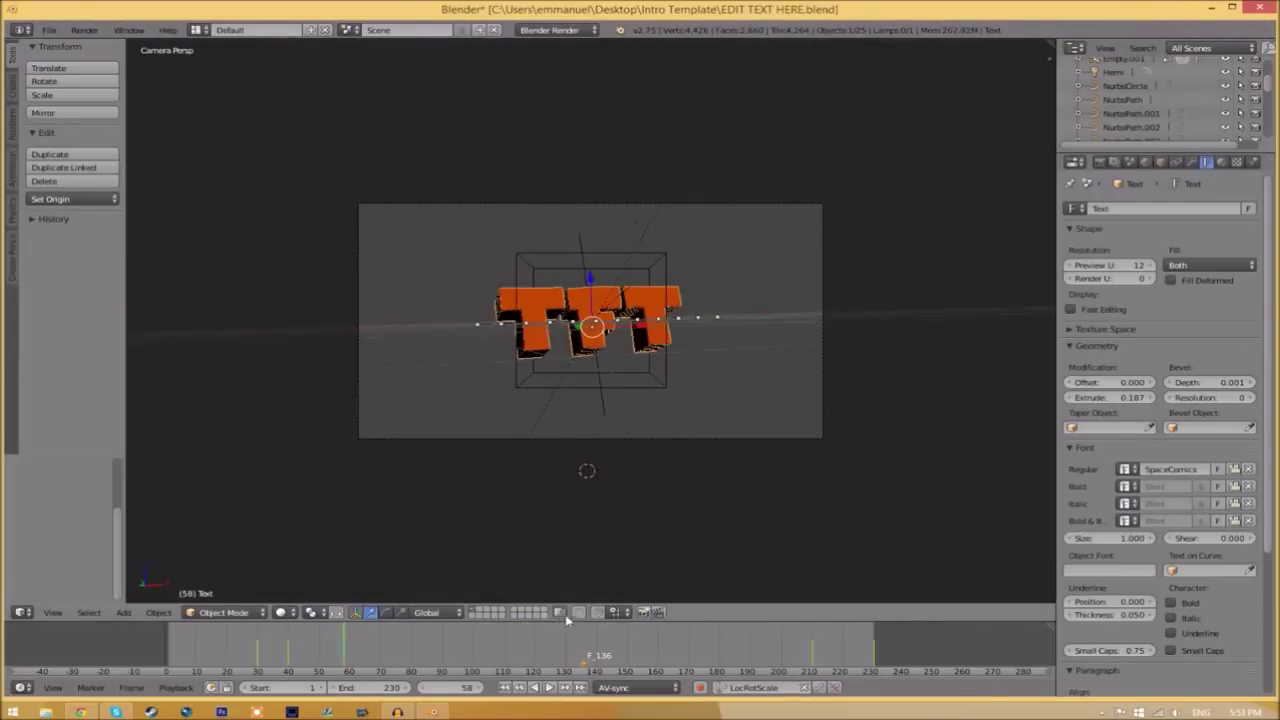
{"action": "mouse_move", "coordinate": [994, 462]}
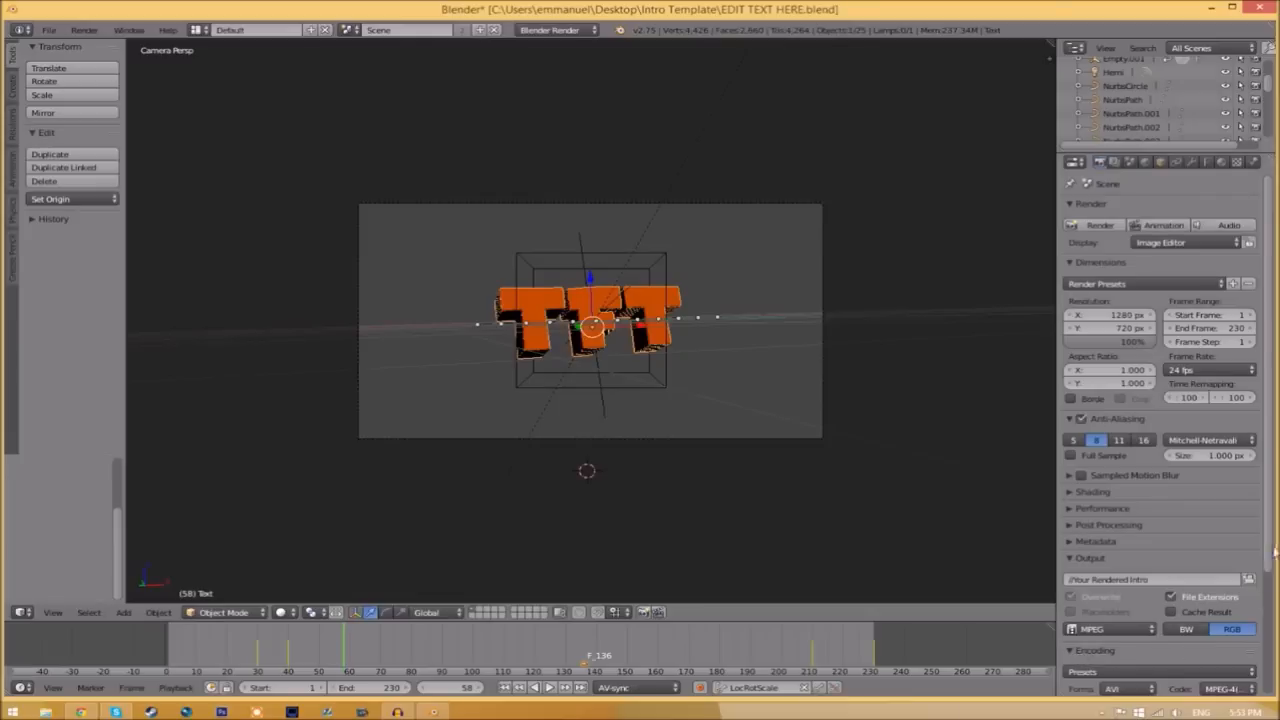
- Set output to MPEG video in an MPEG-4 container, saved under //Rendered Intro
{"action": "scroll", "scroll_direction": "down", "scroll_amount": 3}
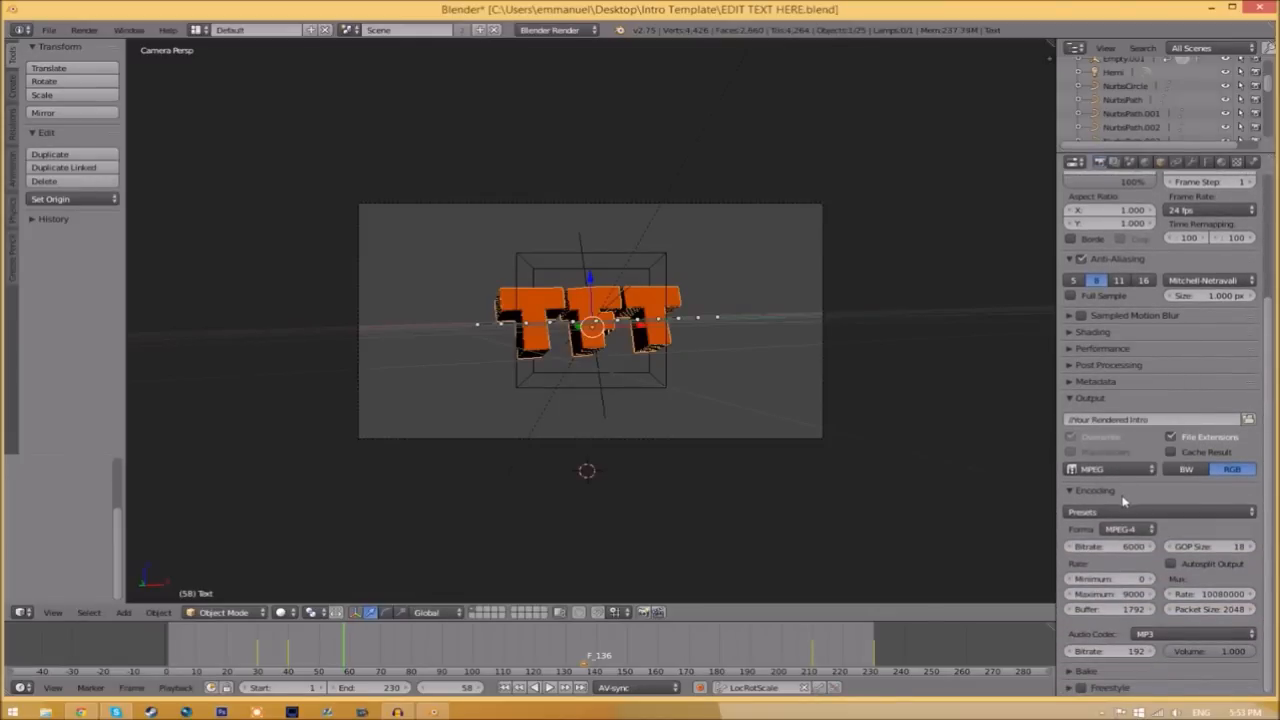
{"action": "mouse_move", "coordinate": [1075, 634]}
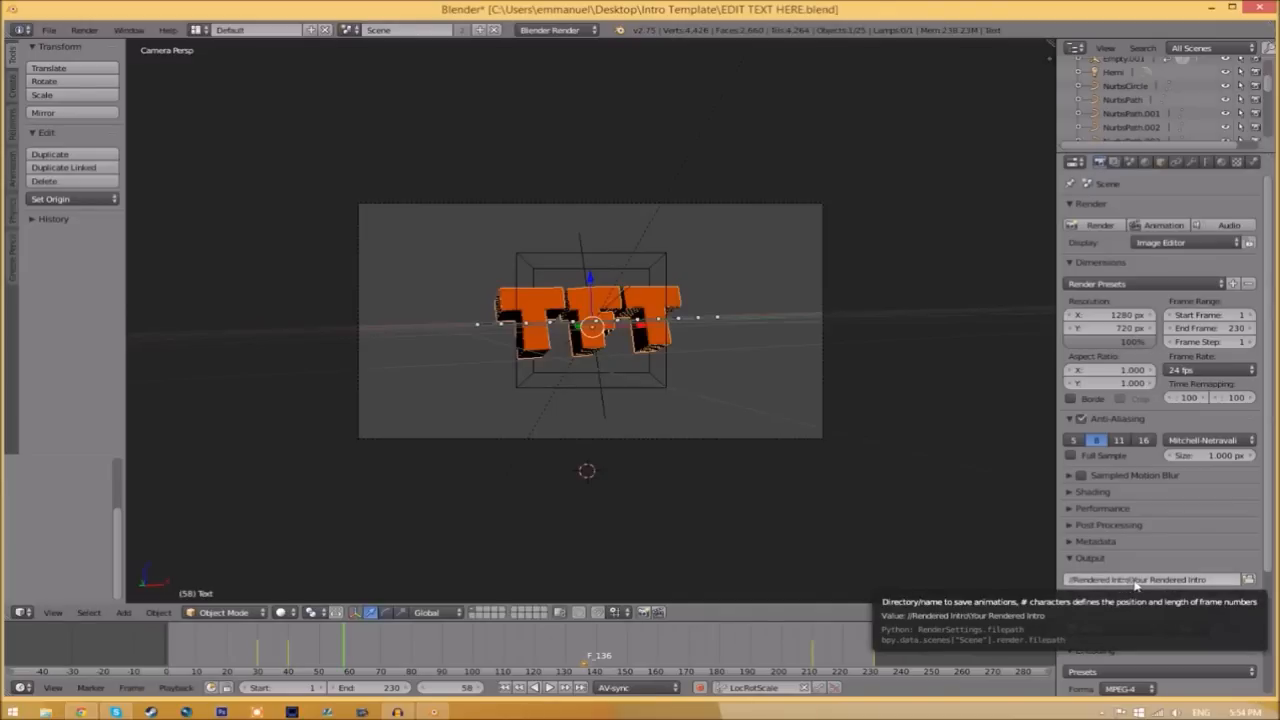
- Browse into the Rendered Intro folder and name the output file INTRO TEMPLATE
{"action": "left_click", "coordinate": [1140, 579]}
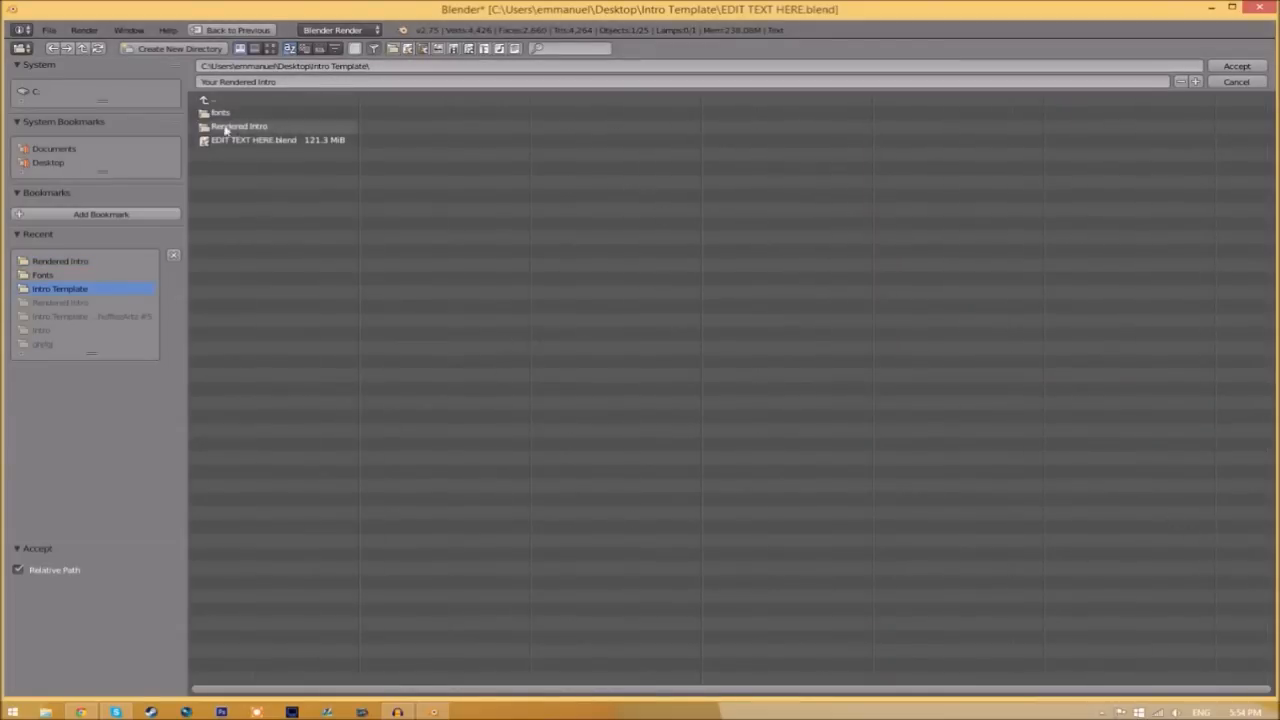
{"action": "double_click", "coordinate": [238, 126]}
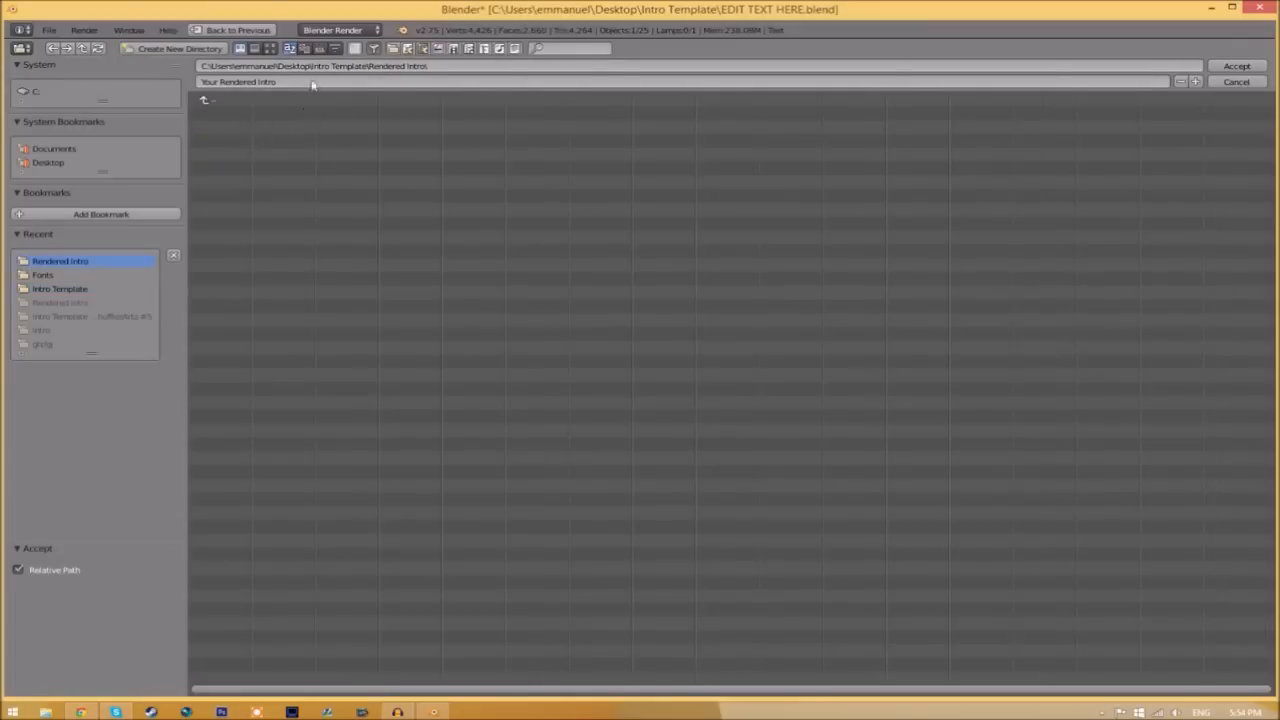
{"action": "left_click", "coordinate": [1244, 66]}
{"action": "type", "text": "INTRO TEMPLATE"}
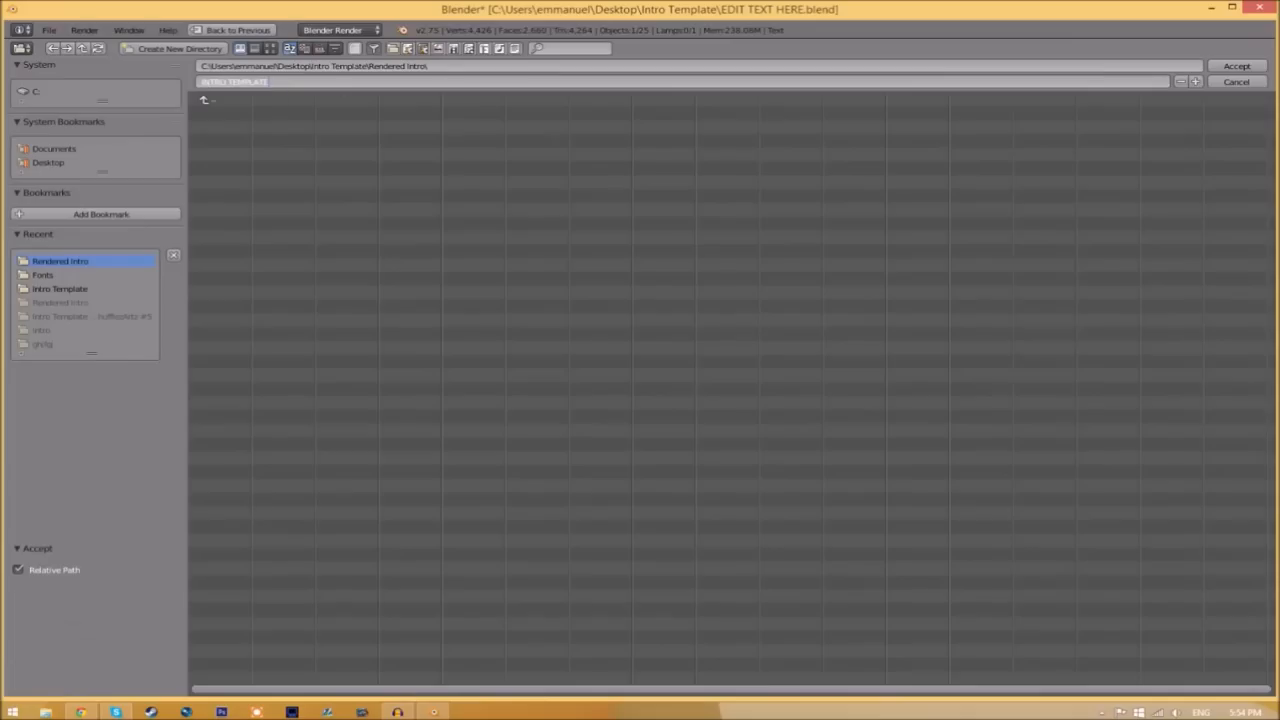
{"action": "left_click", "coordinate": [1248, 64]}
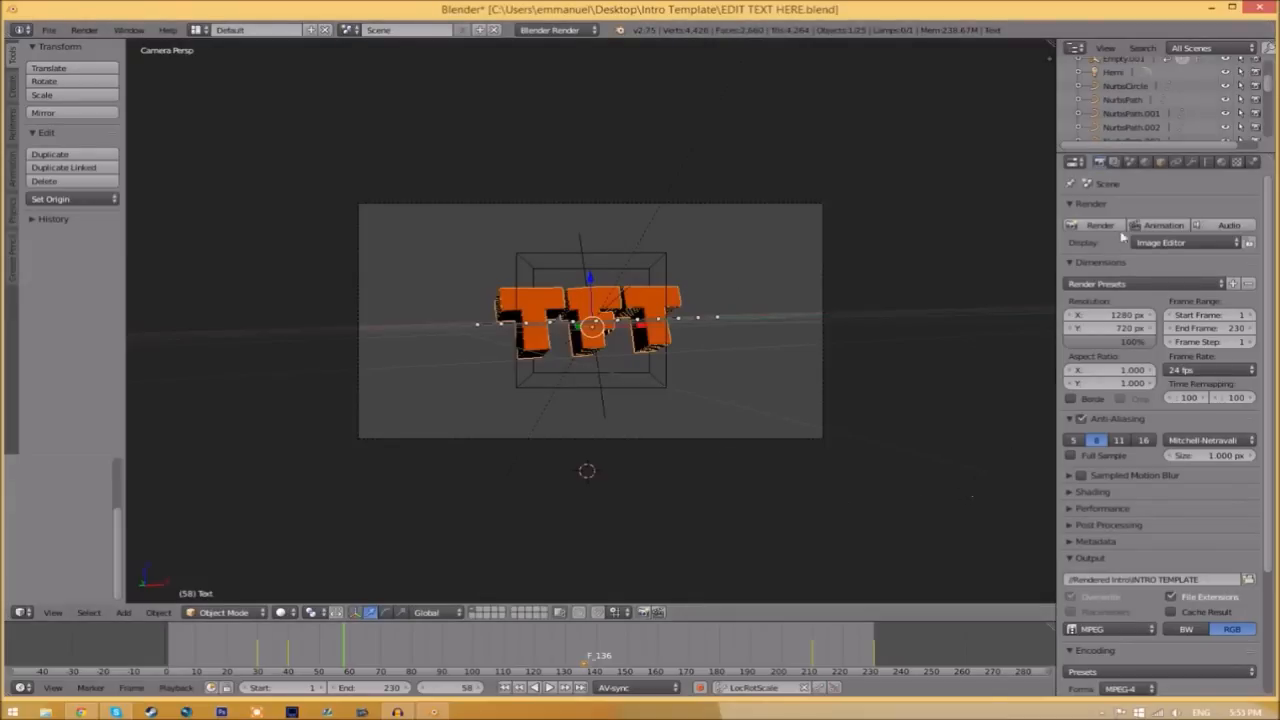
{"action": "mouse_move", "coordinate": [1096, 224]}
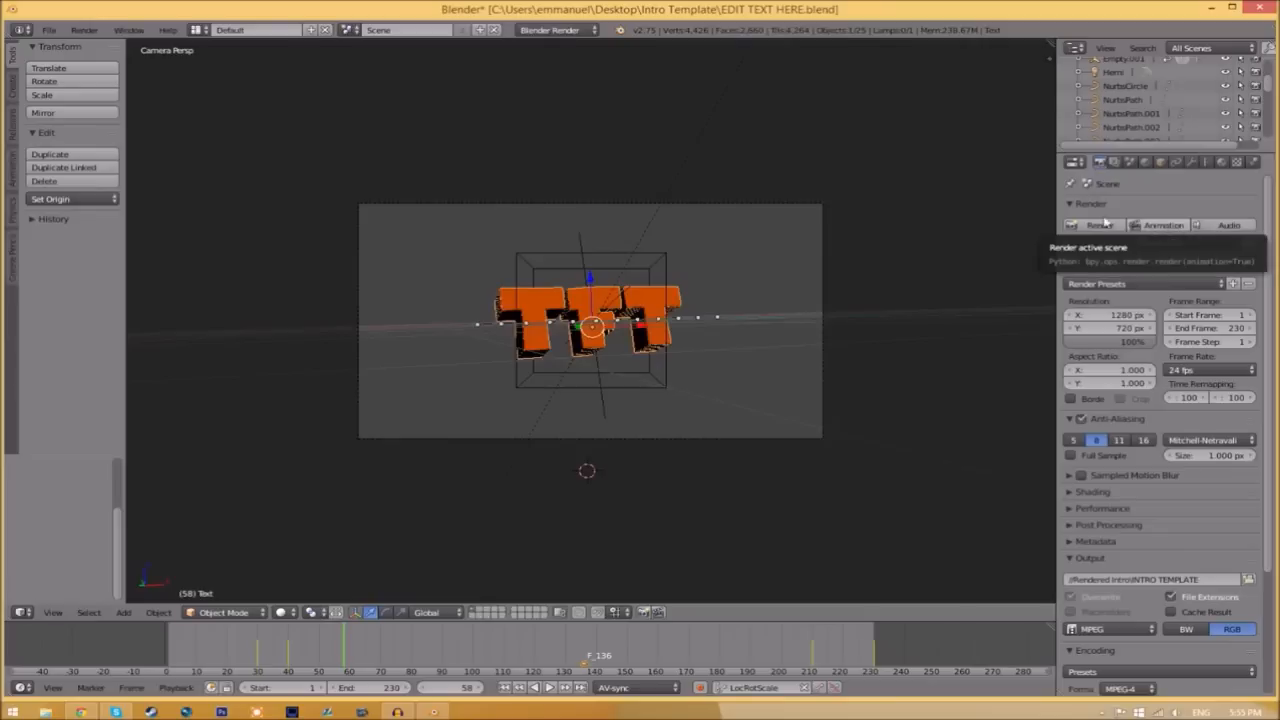
- Render the whole TFT intro animation with Render Animation (Ctrl+F12)
{"action": "left_click", "coordinate": [76, 31]}
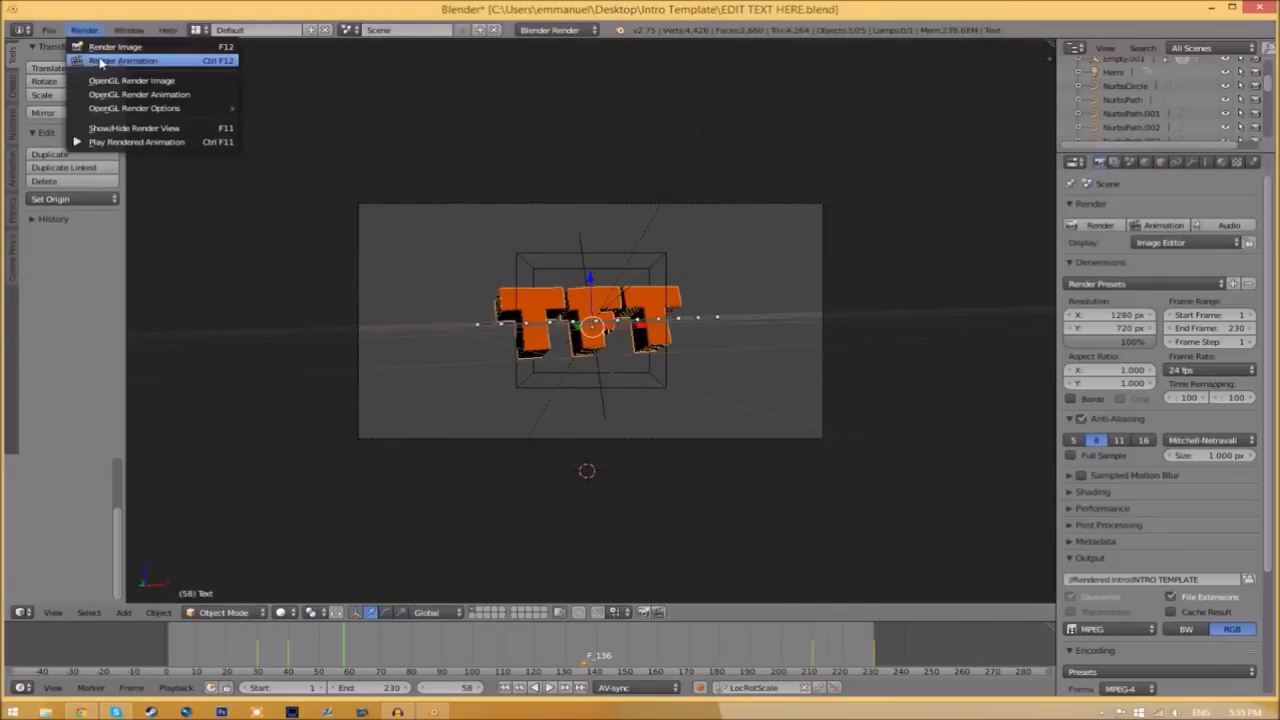
{"action": "left_click", "coordinate": [145, 61]}
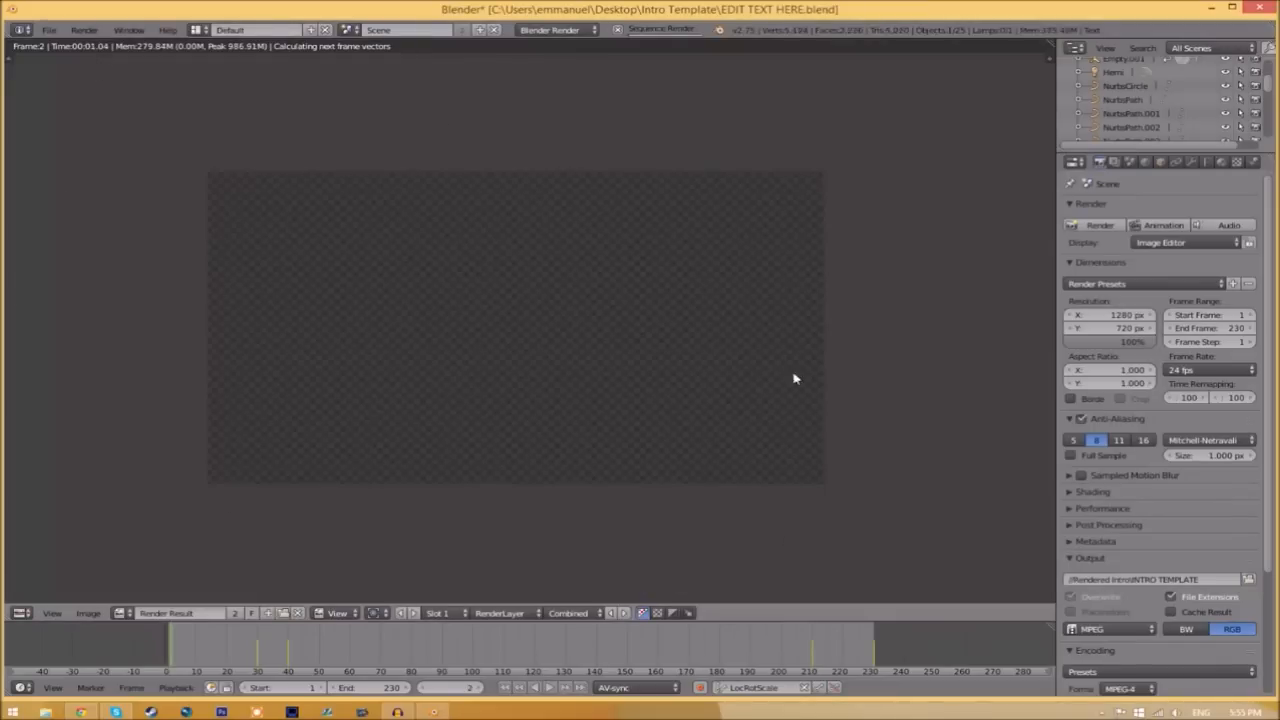